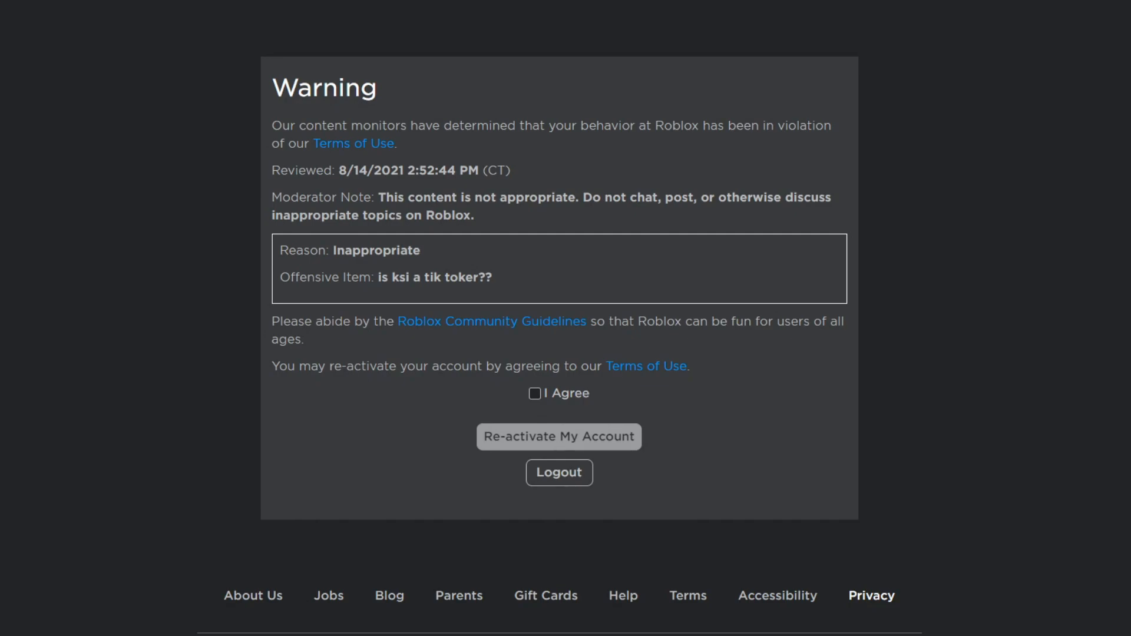
mouse_move(727, 373)
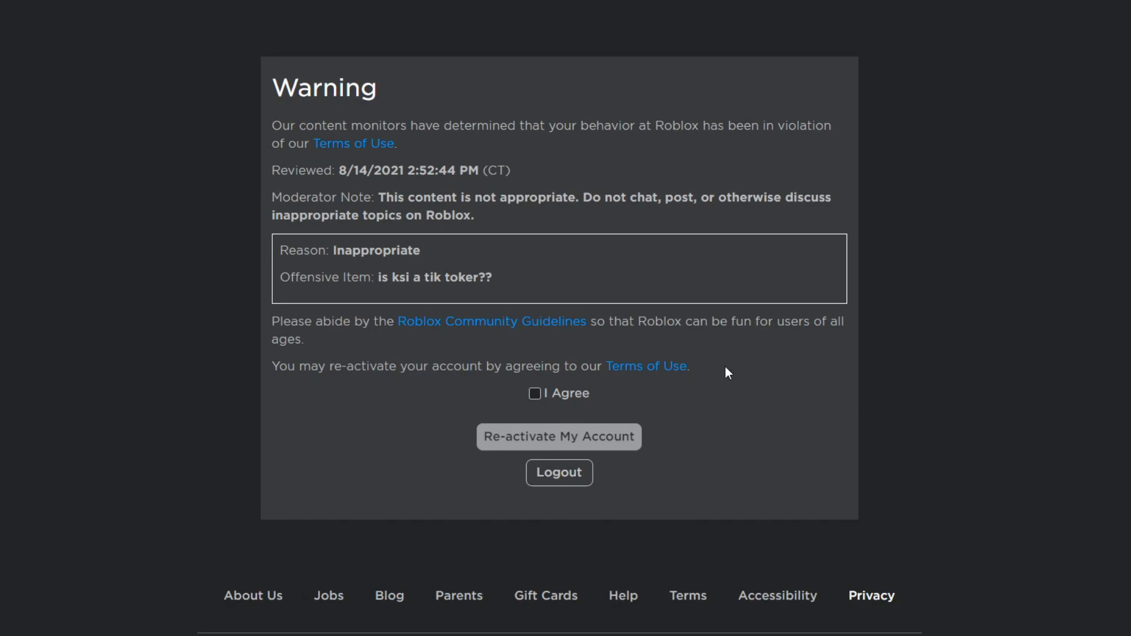
Agree to the Terms of Use and reactivate the warned account
left_click(534, 392)
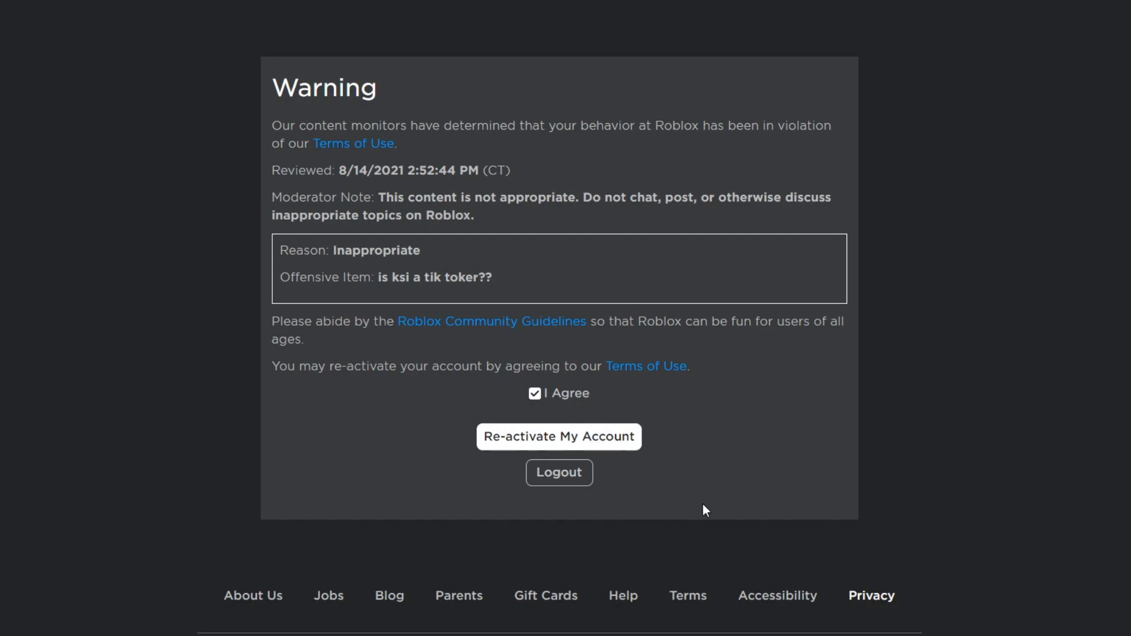
left_click(558, 436)
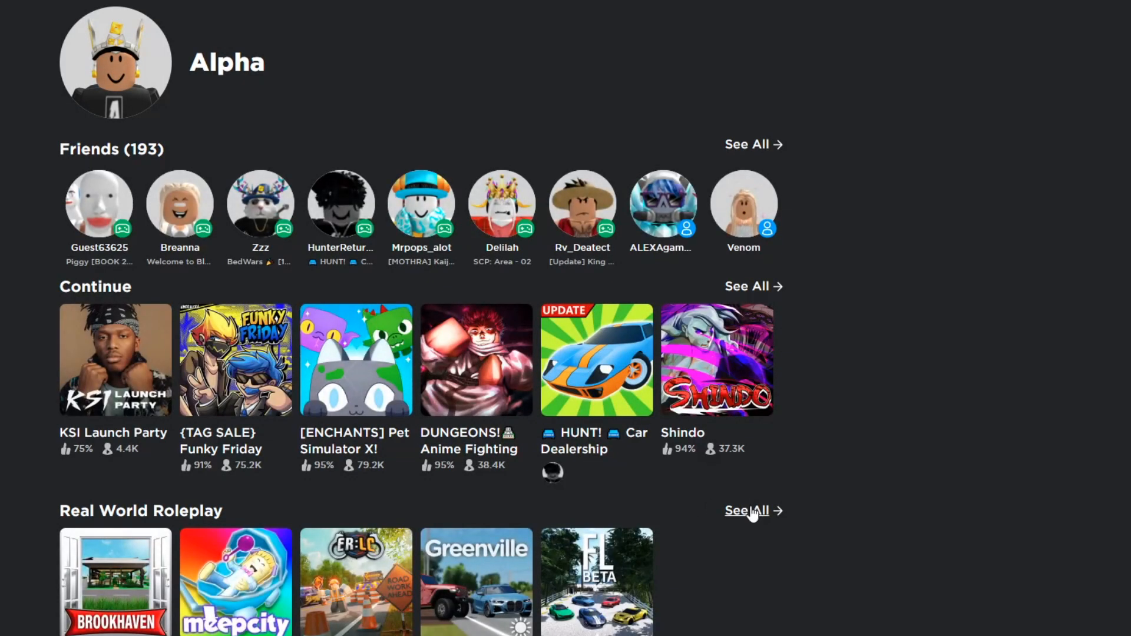
mouse_move(846, 554)
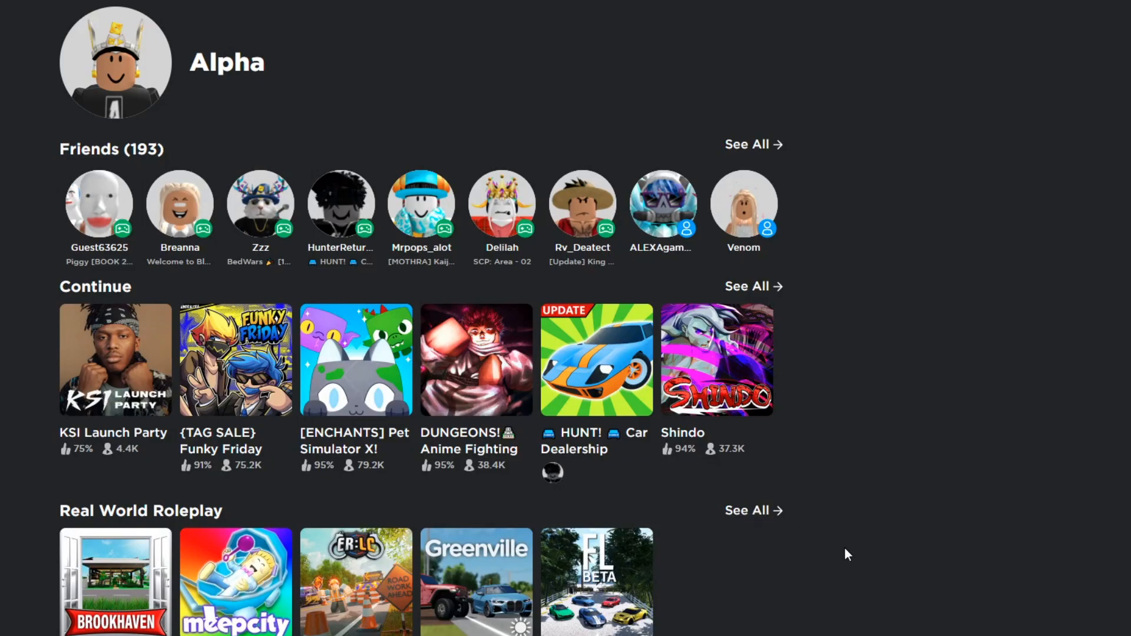